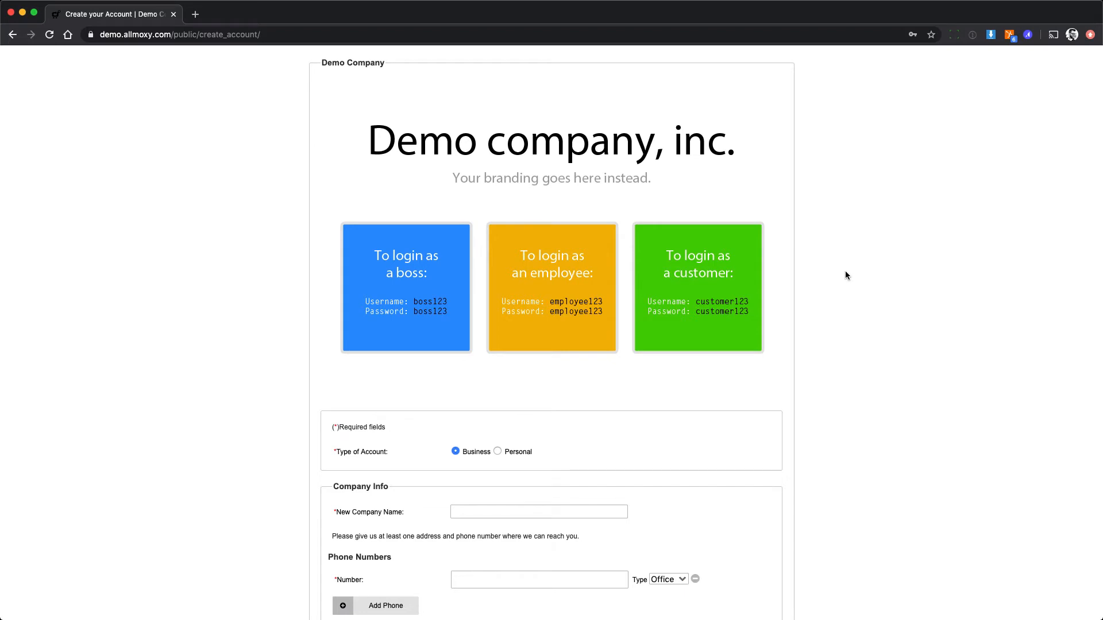
mouse_move(849, 271)
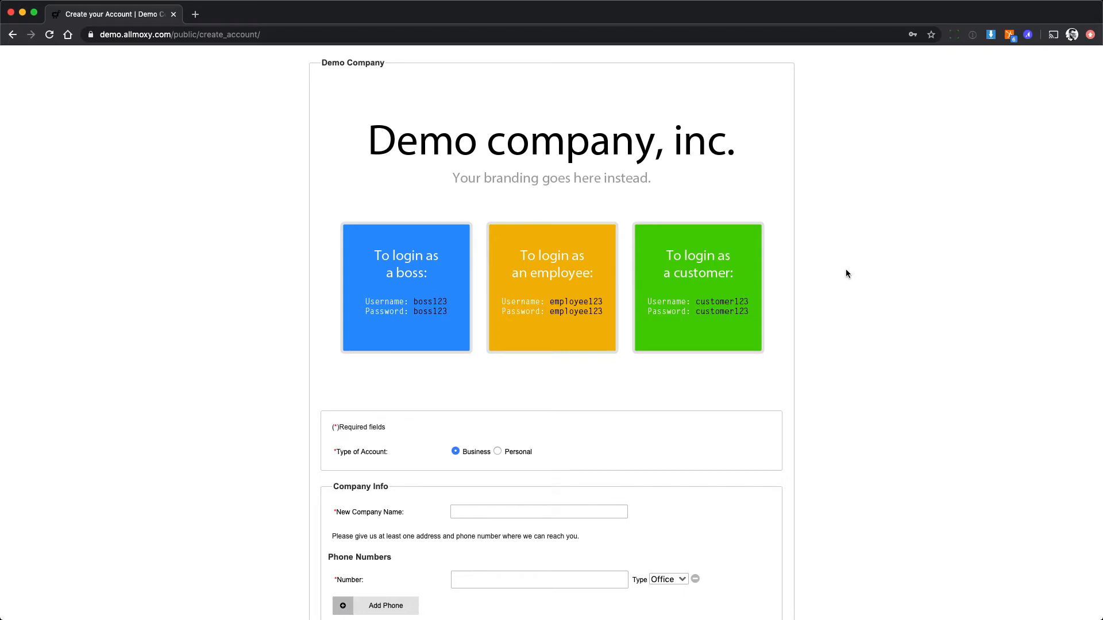
Review the rest of the new account signup form and submit it
scroll("down", 3)
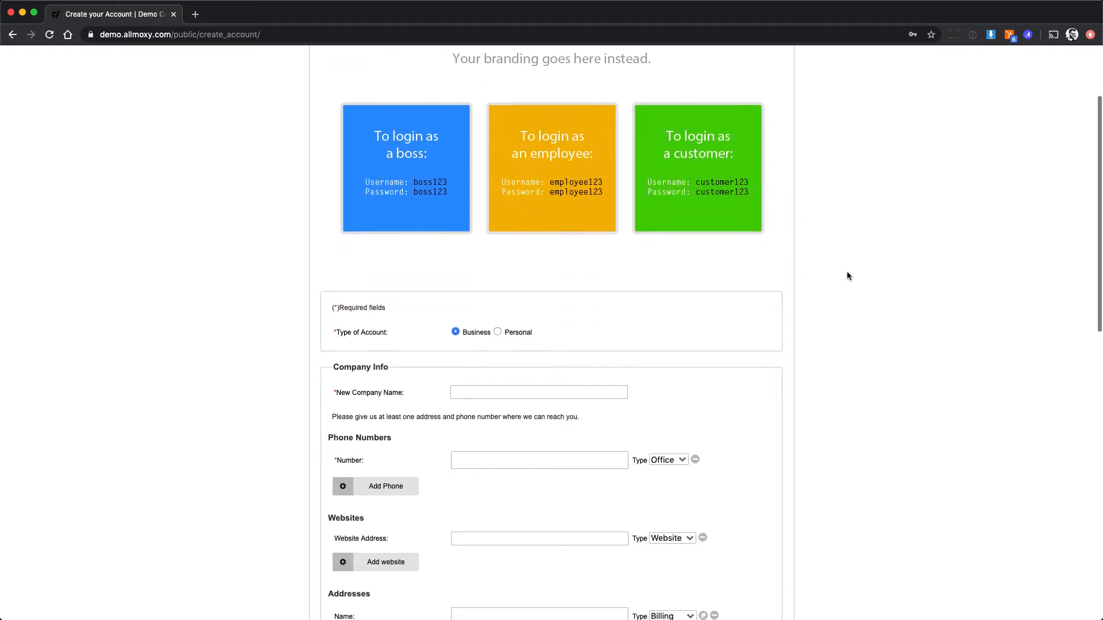
scroll("down", 3)
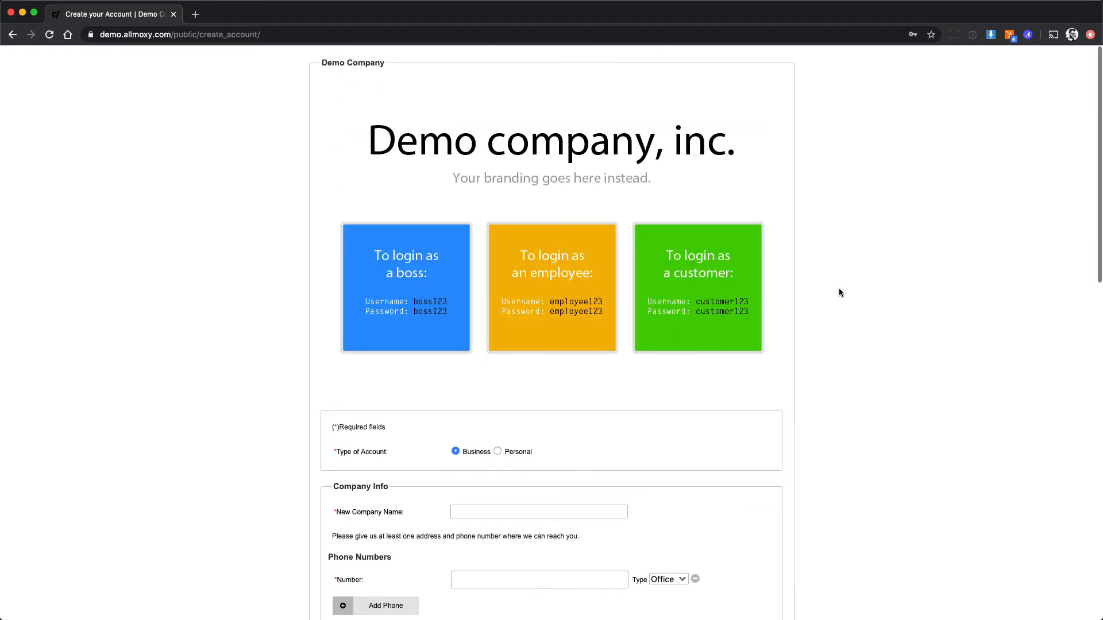
scroll("down", 3)
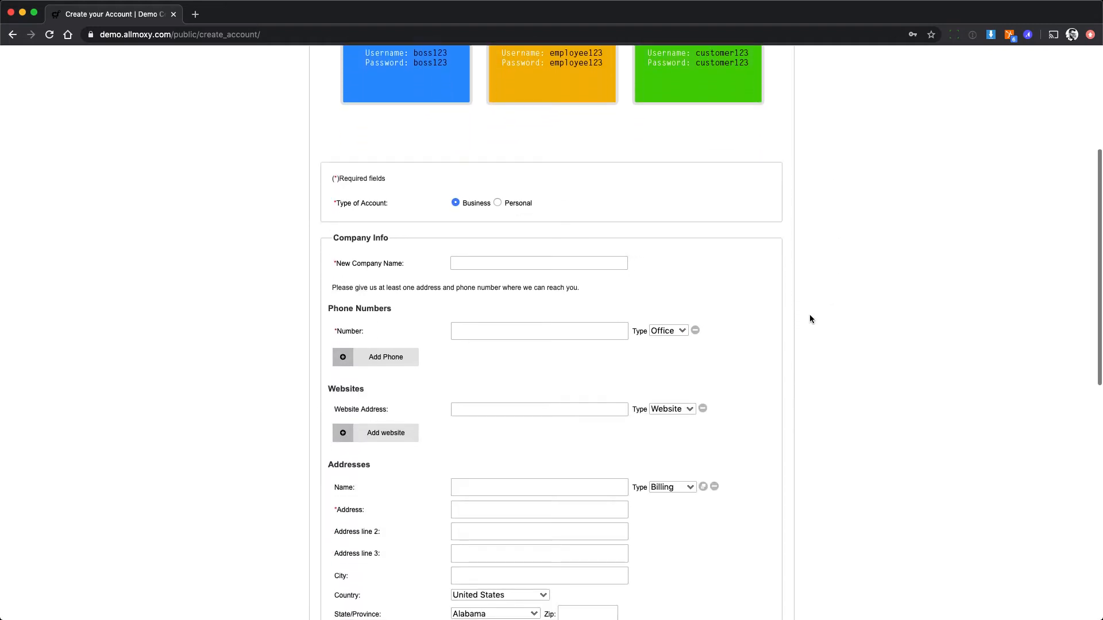
scroll("down", 3)
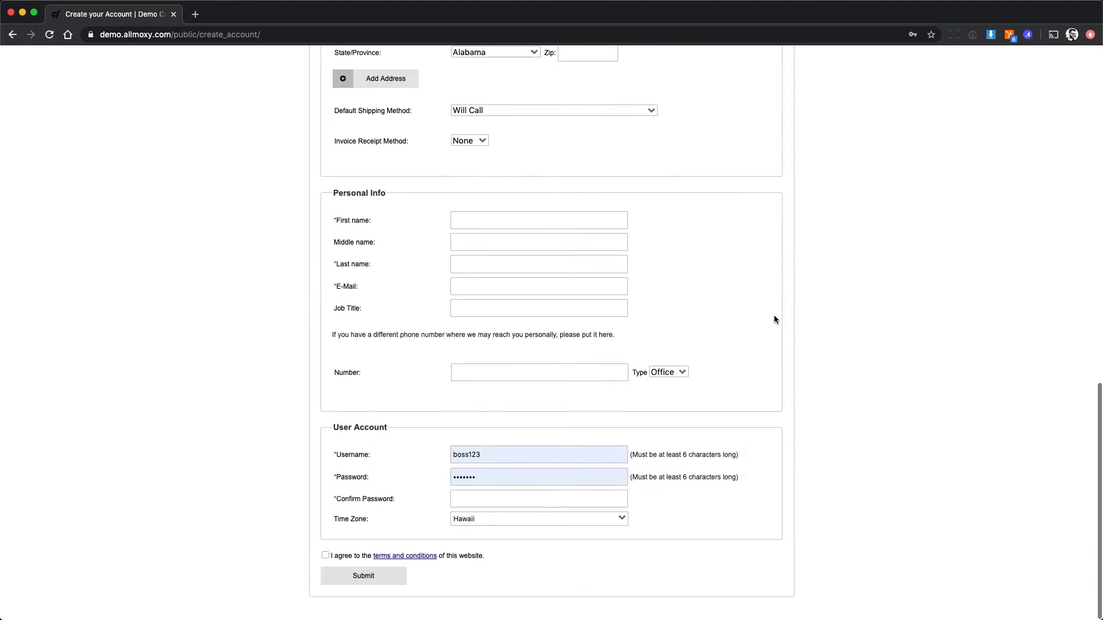
mouse_move(766, 320)
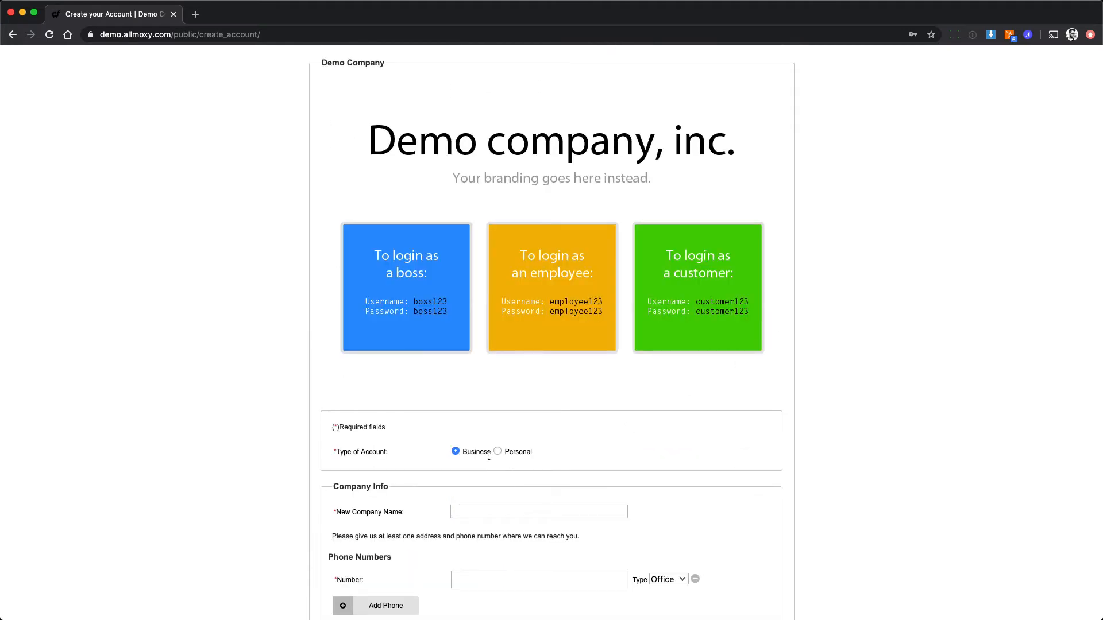
scroll("down", 3)
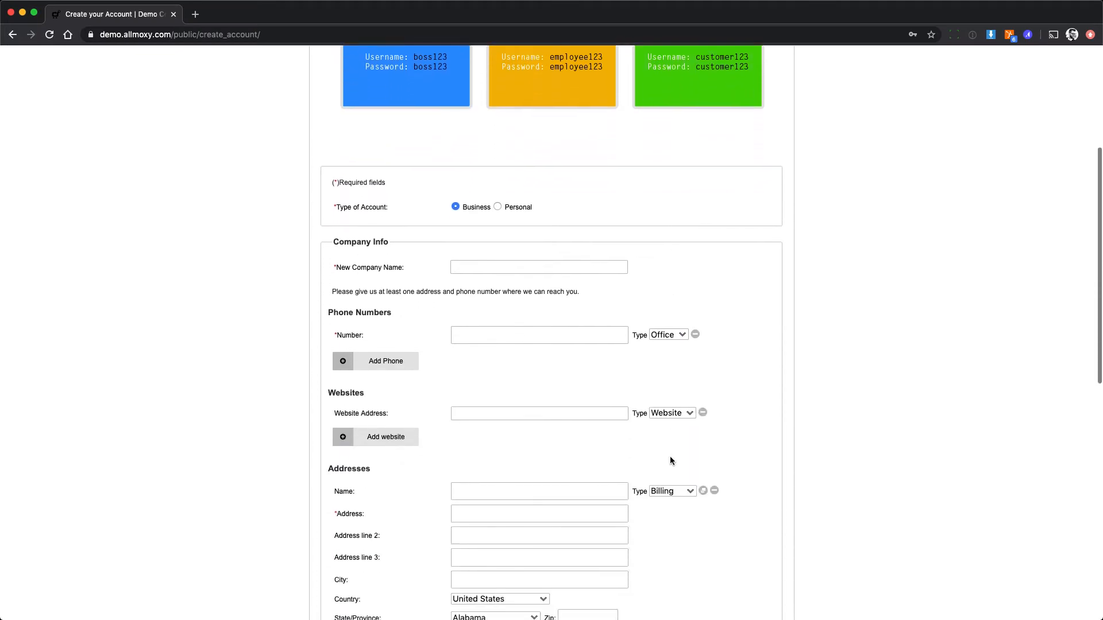
scroll("down", 3)
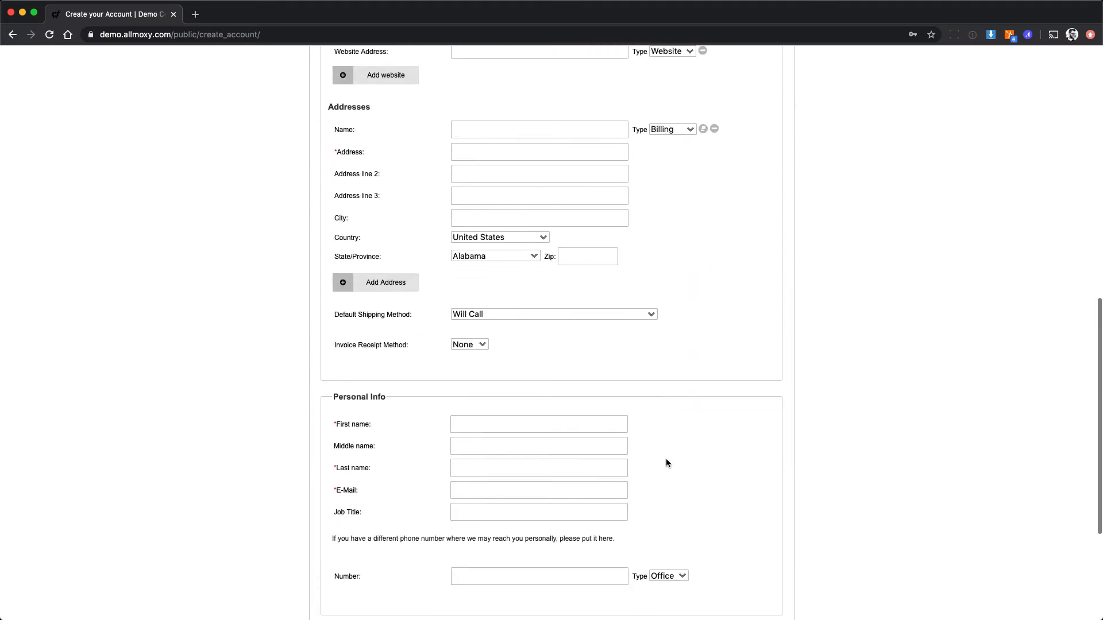
scroll("down", 3)
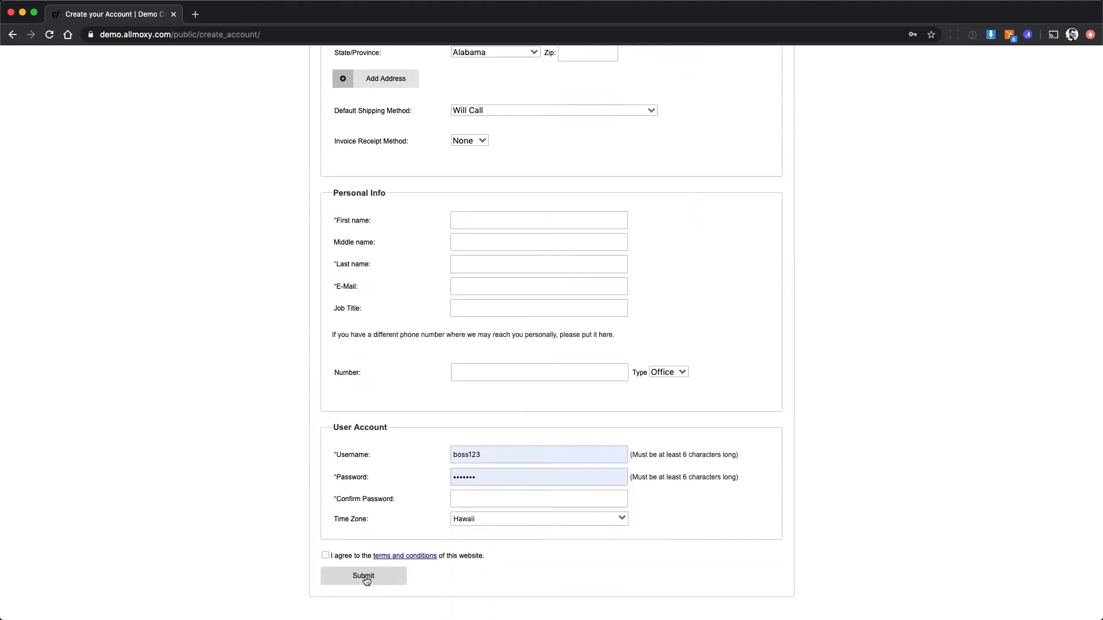
left_click(365, 575)
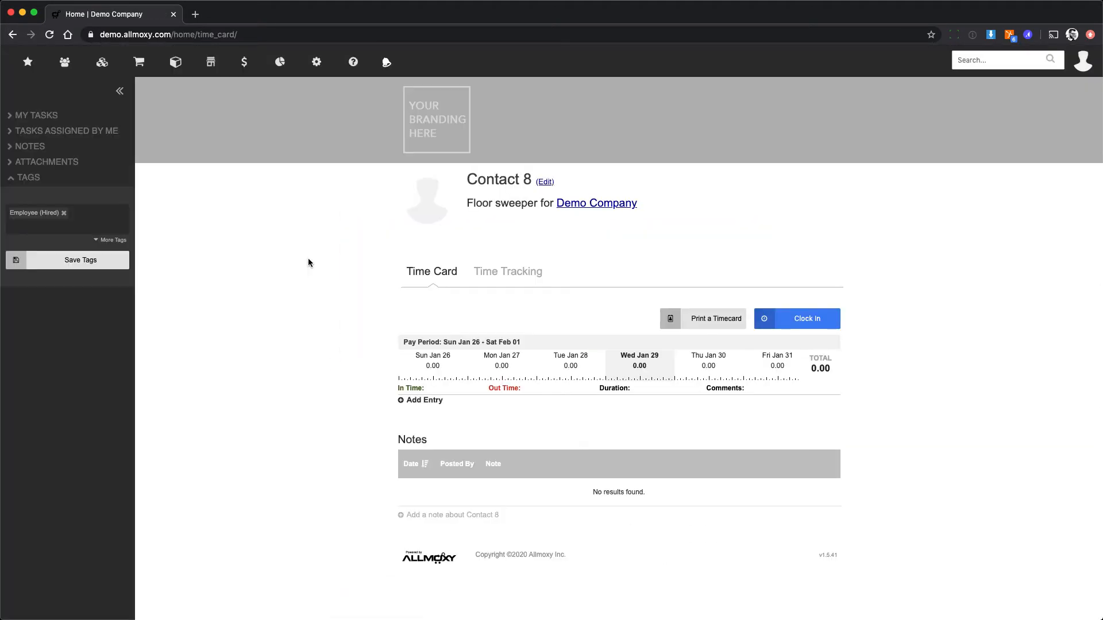
mouse_move(312, 262)
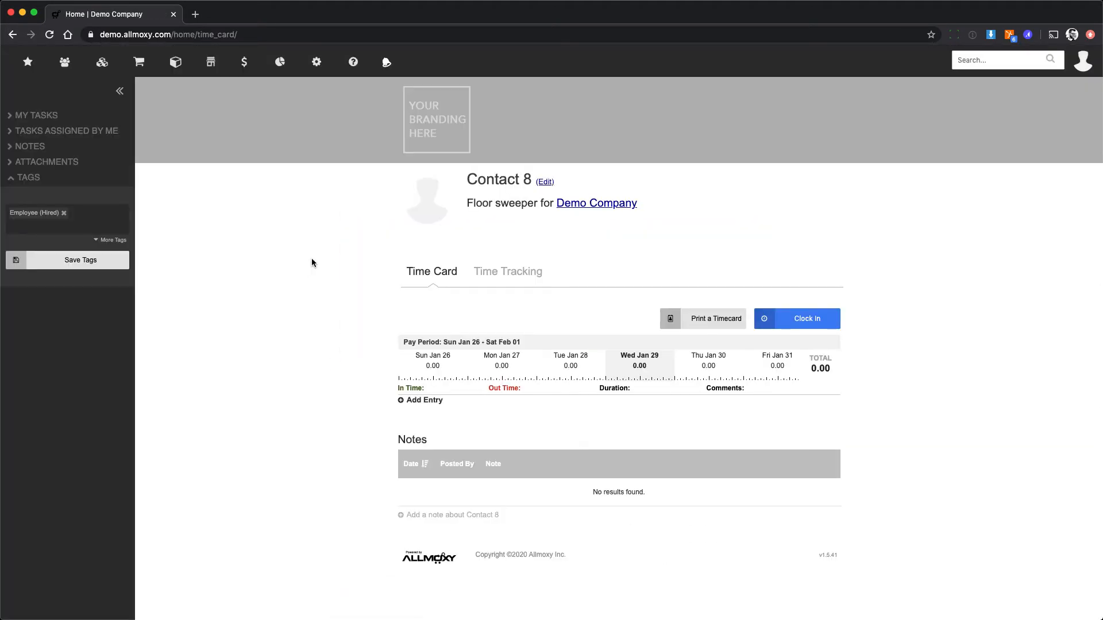
Go to Contacts > Companies > View All to list all active companies
left_click(64, 62)
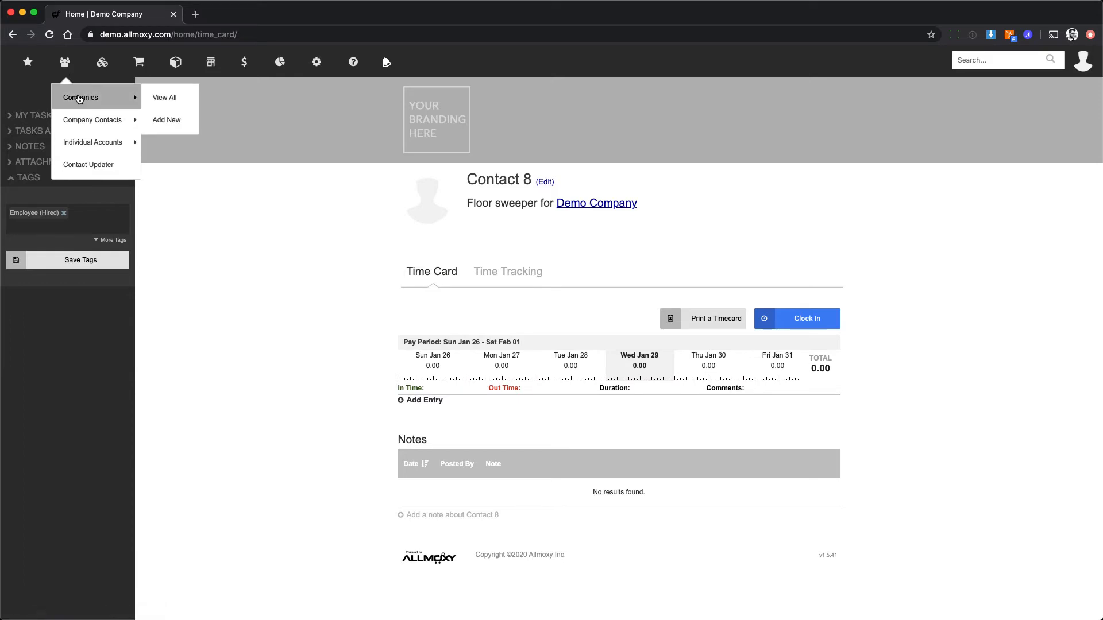
left_click(164, 96)
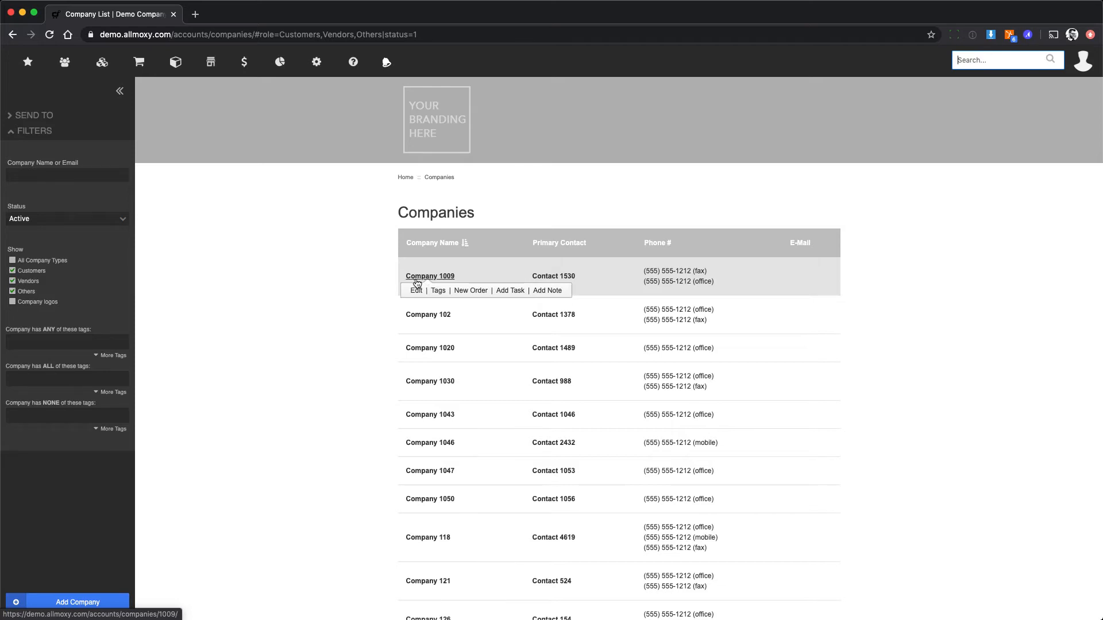
mouse_move(414, 283)
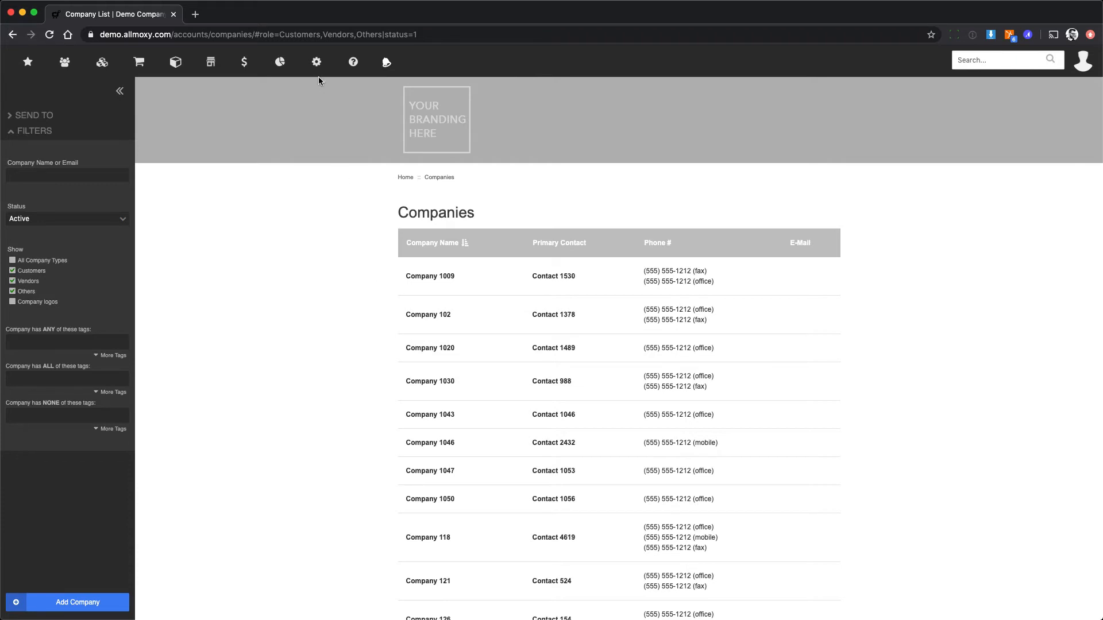
From Settings > Triggers, view the 'New company: intro email' trigger's settings
left_click(317, 62)
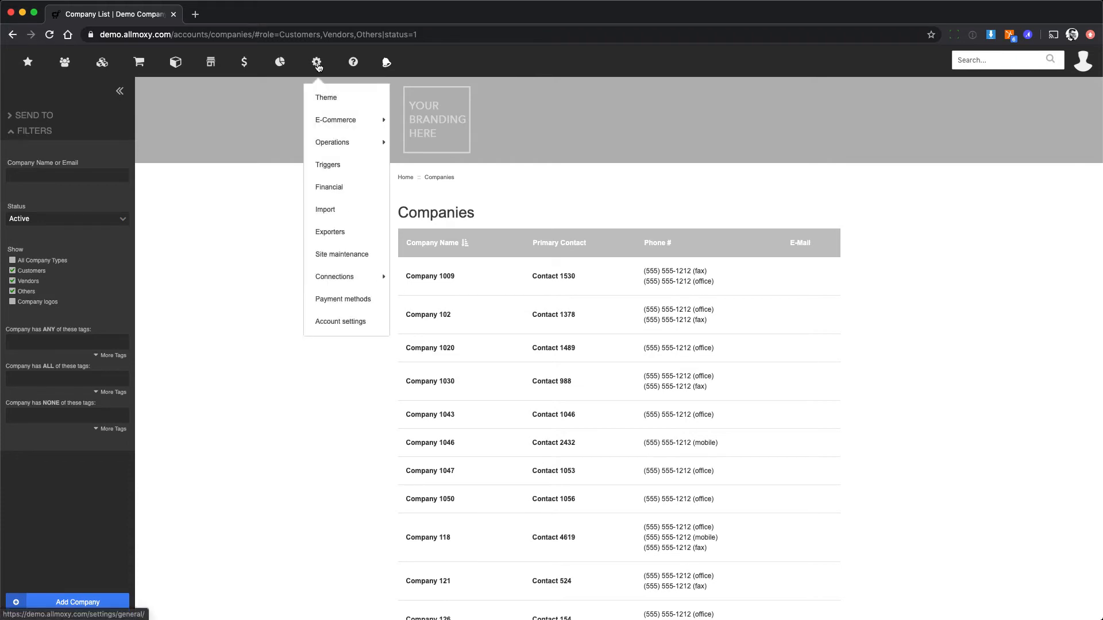
left_click(328, 164)
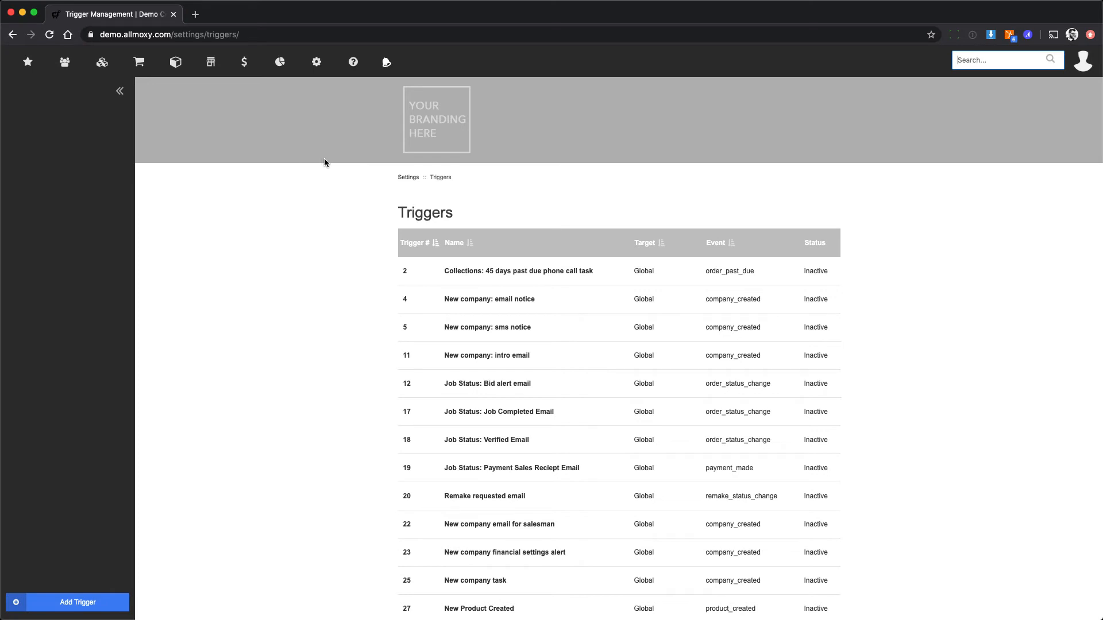
mouse_move(324, 167)
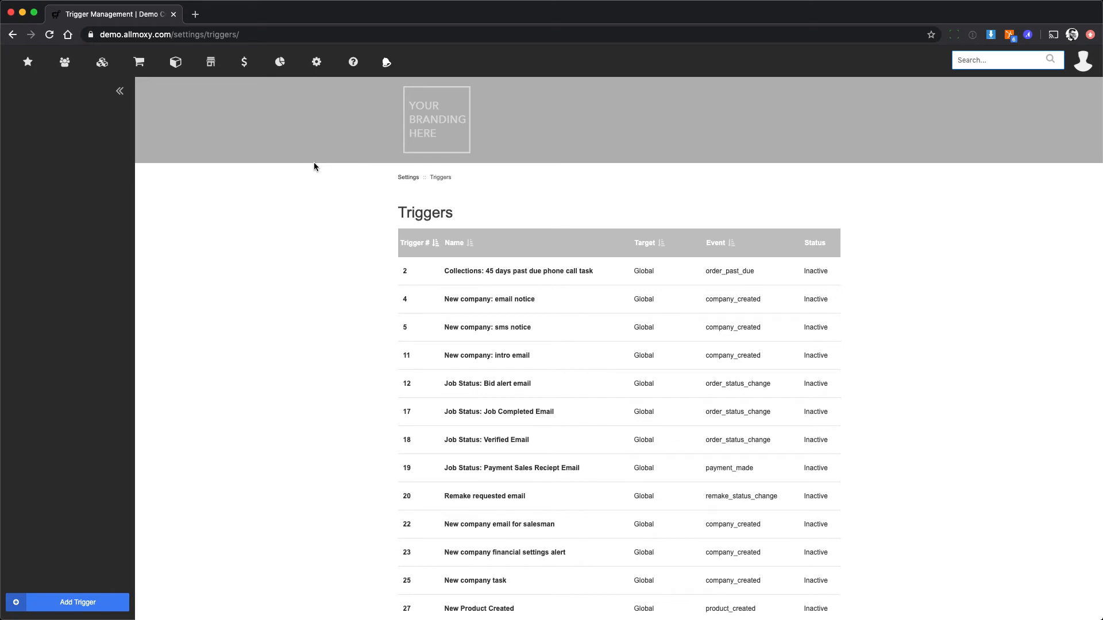
mouse_move(487, 327)
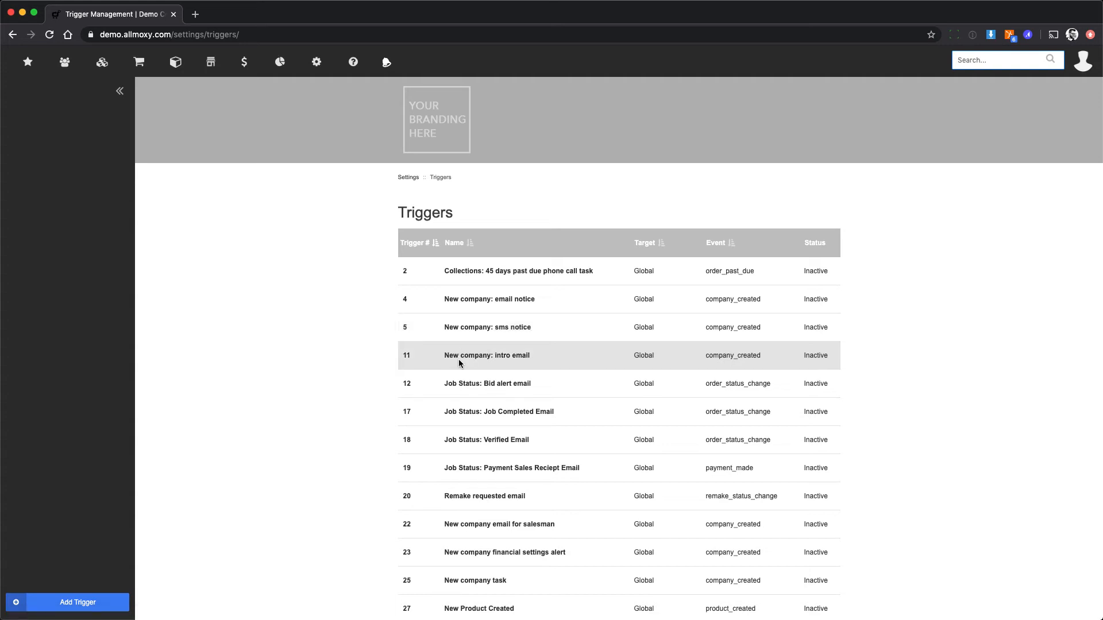
left_click(486, 355)
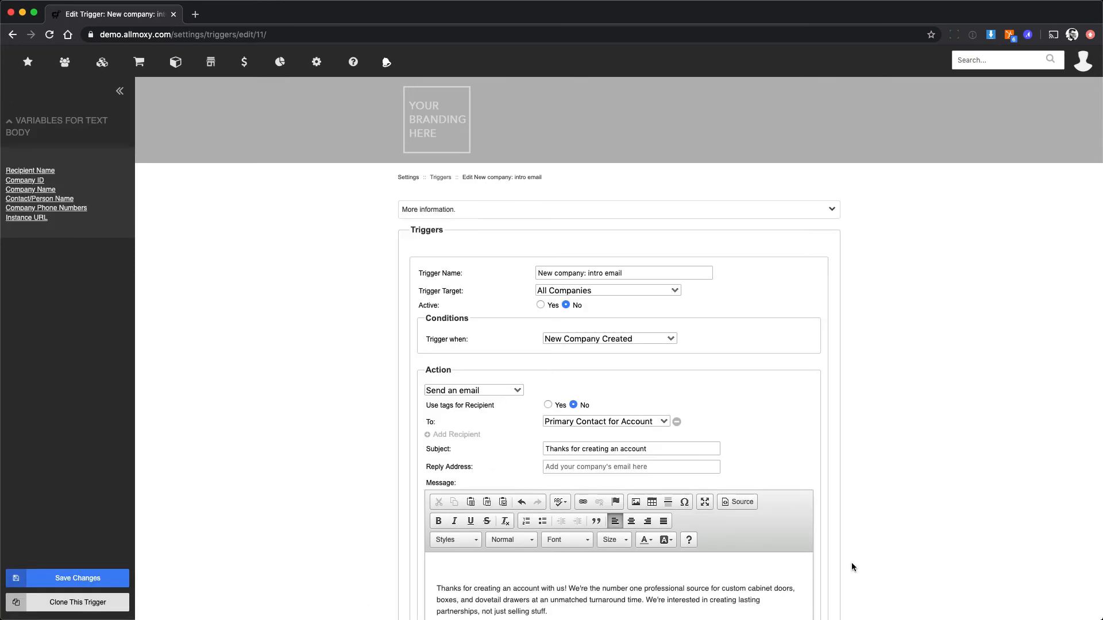
mouse_move(520, 475)
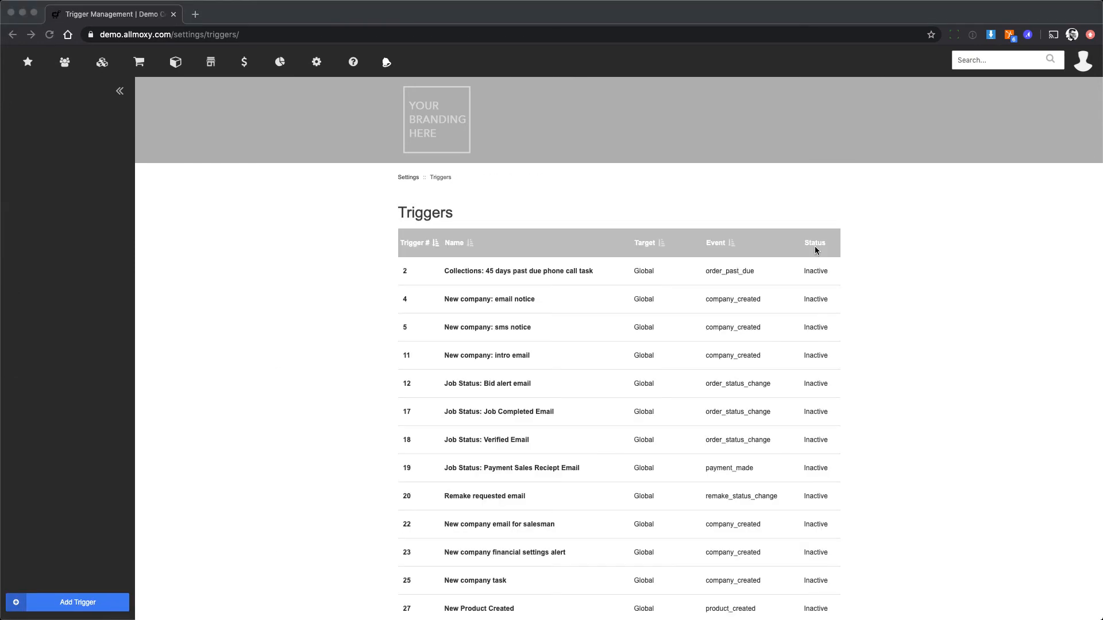
mouse_move(798, 303)
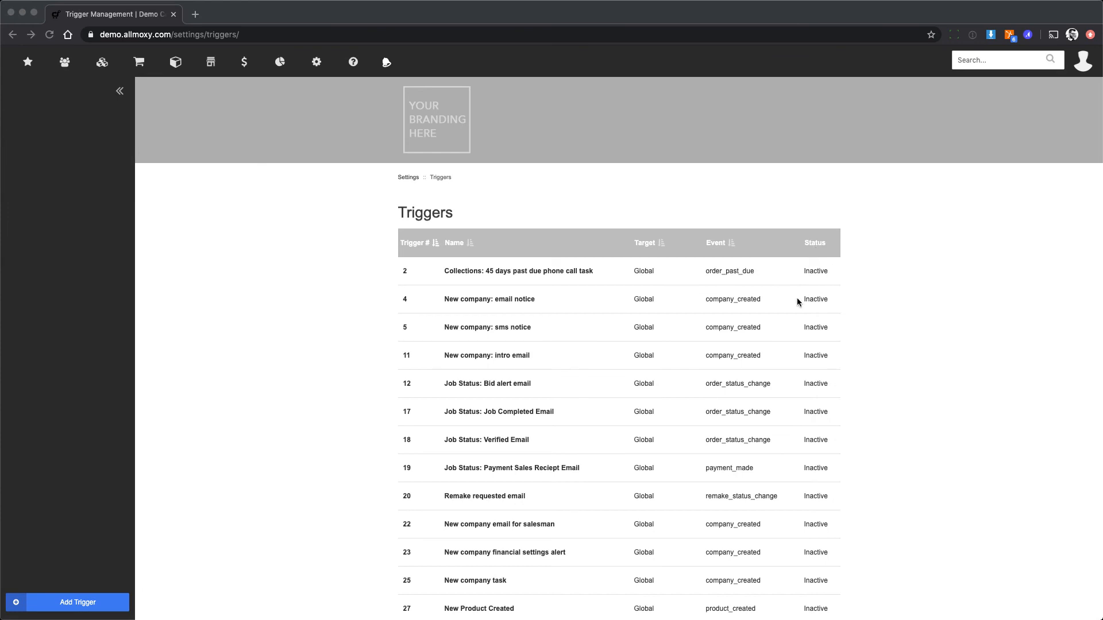
mouse_move(480, 359)
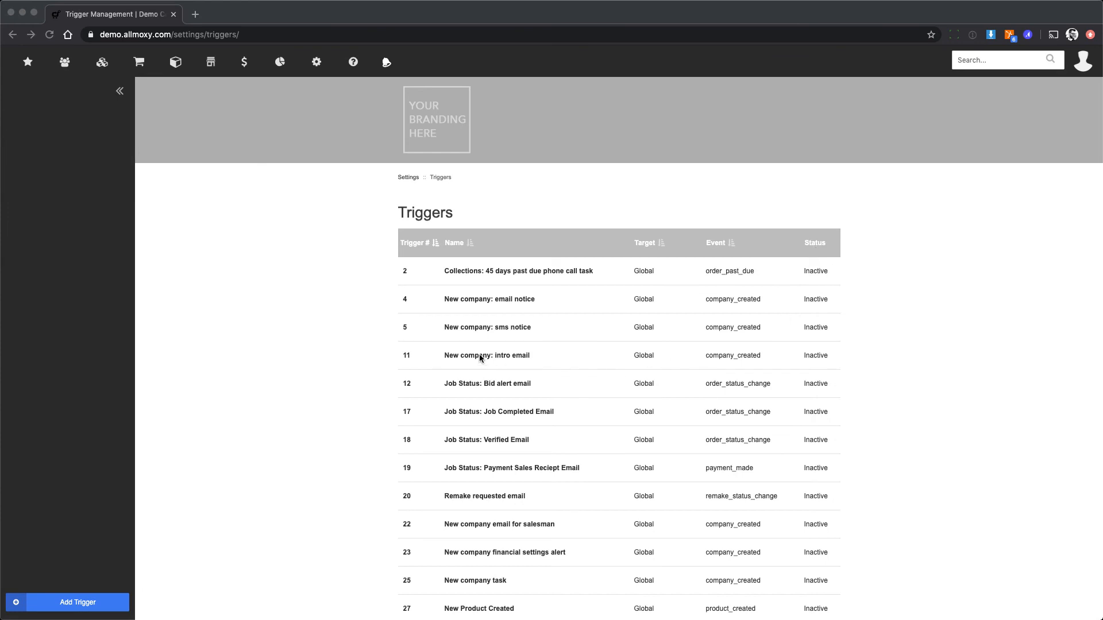
left_click(487, 327)
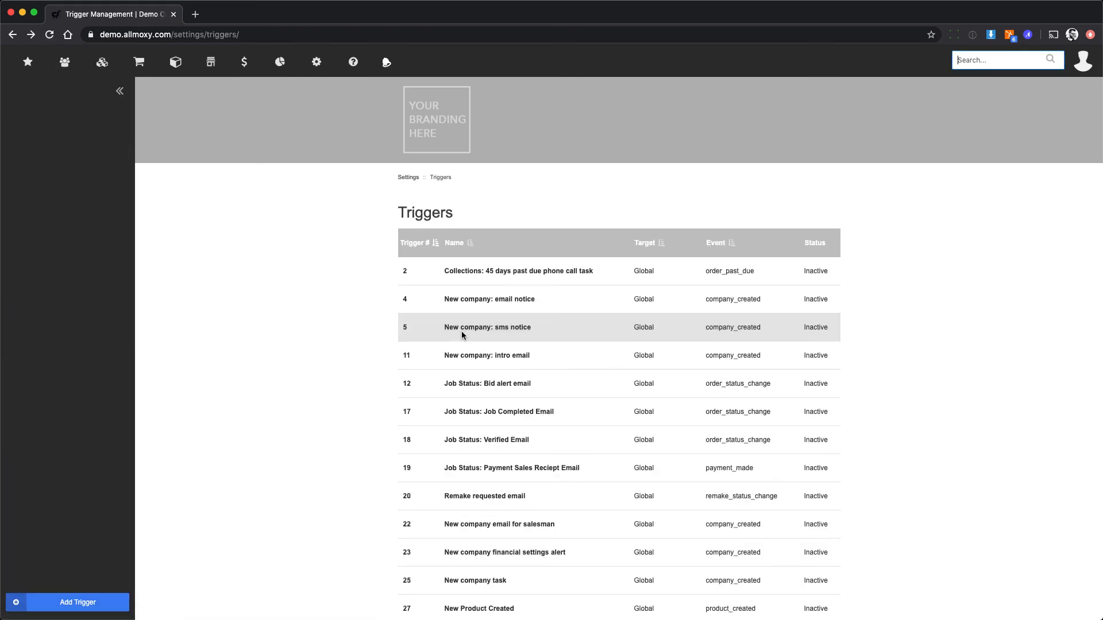
mouse_move(456, 340)
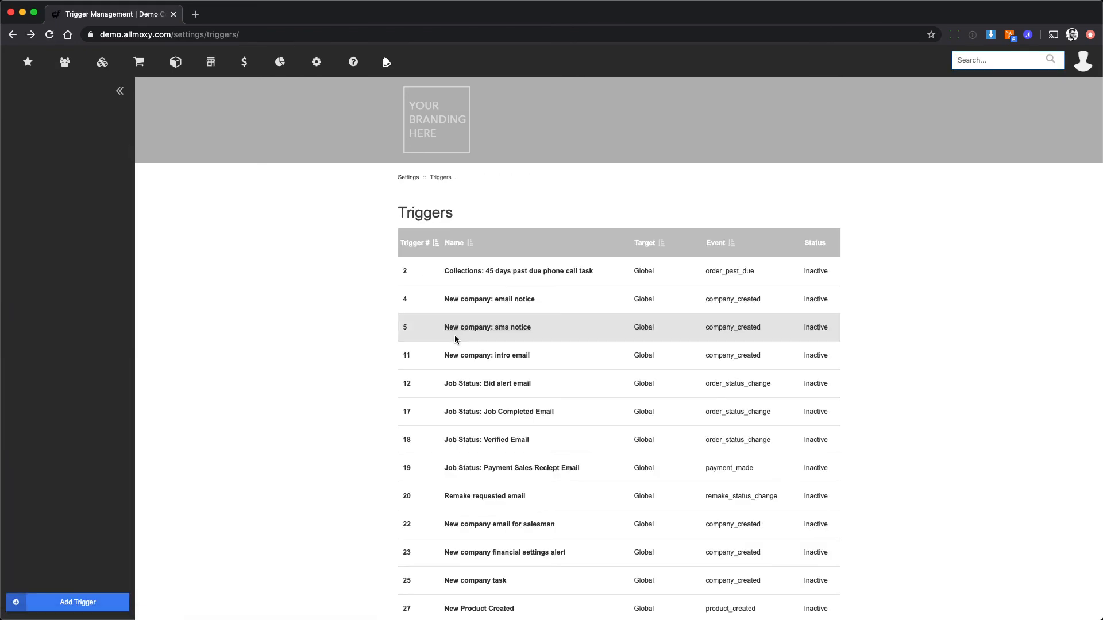
mouse_move(426, 392)
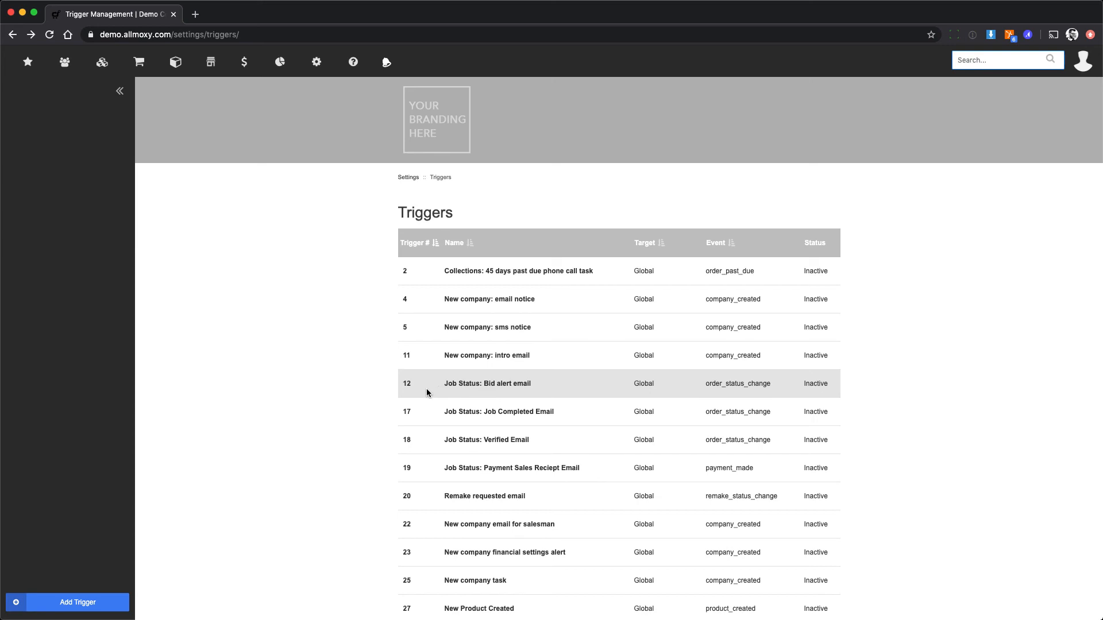
mouse_move(417, 402)
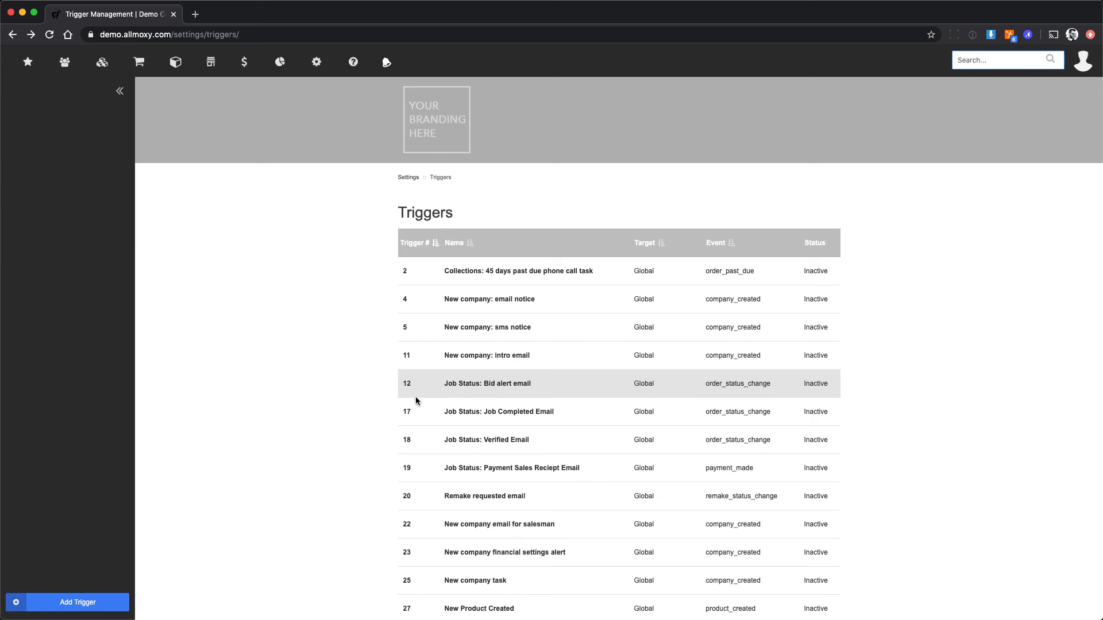
mouse_move(404, 398)
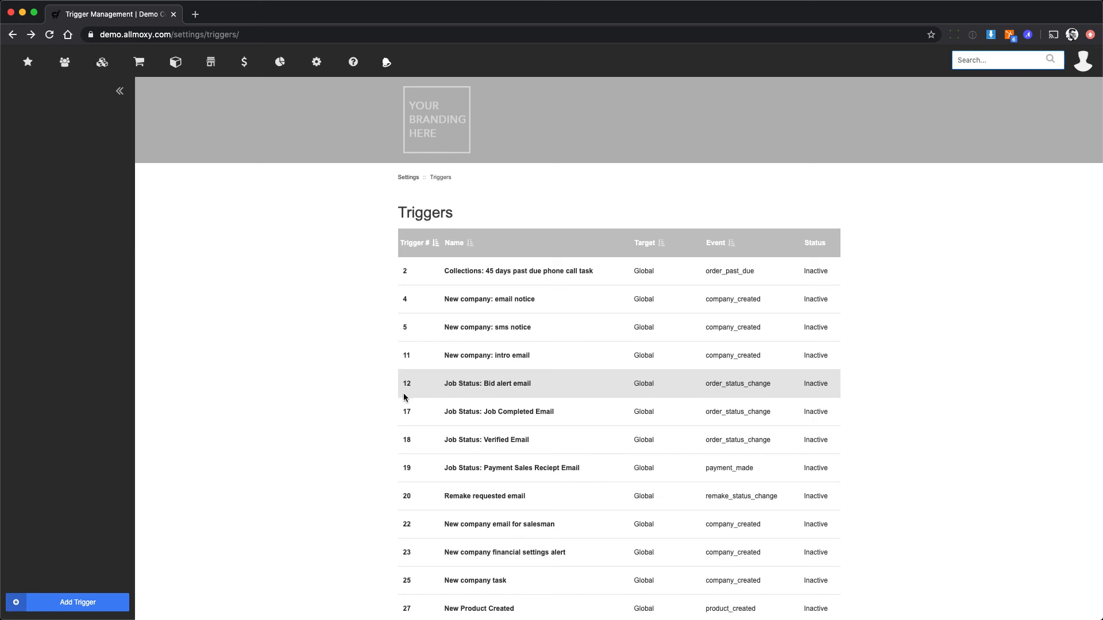